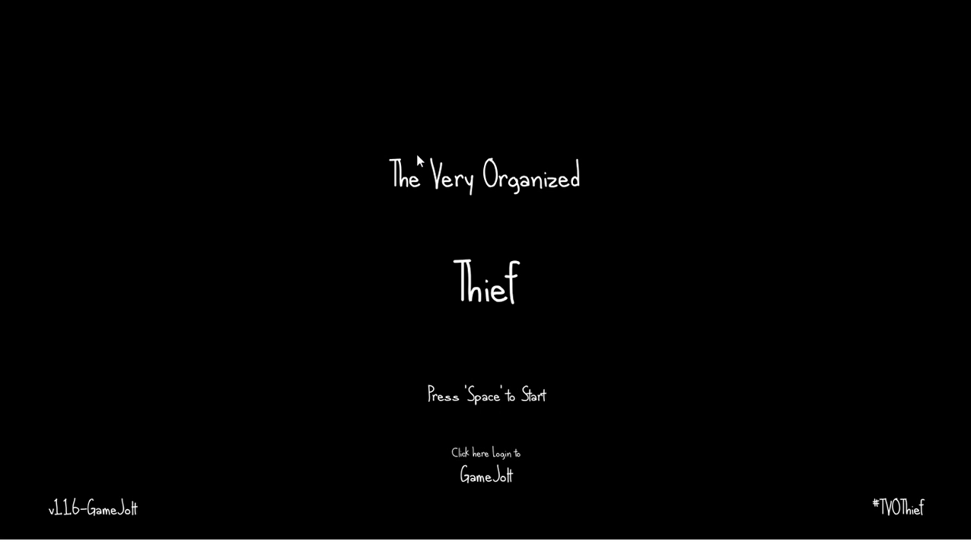
mouse_move(426, 194)
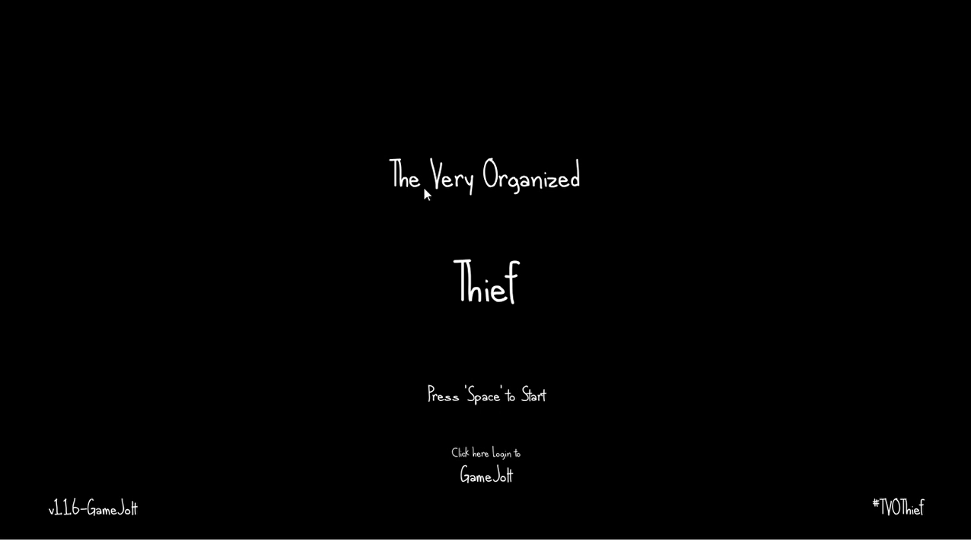
mouse_move(599, 233)
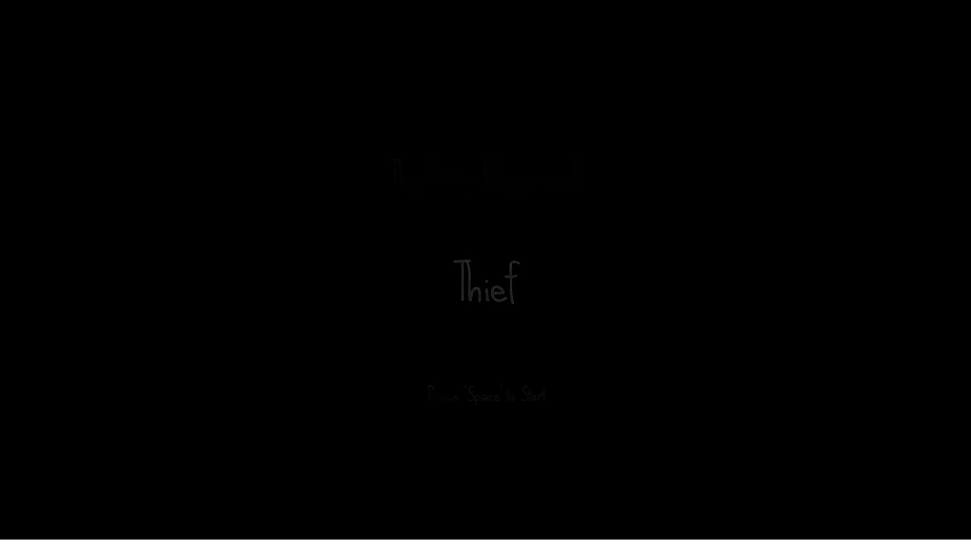
Start the game from the title screen to begin exploring the dark house.
key("space")
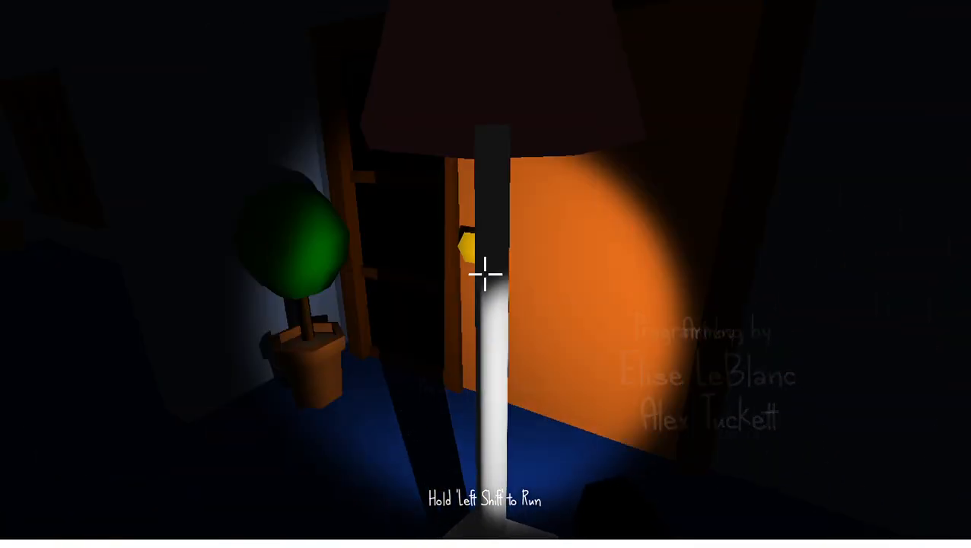
mouse_move(485, 274)
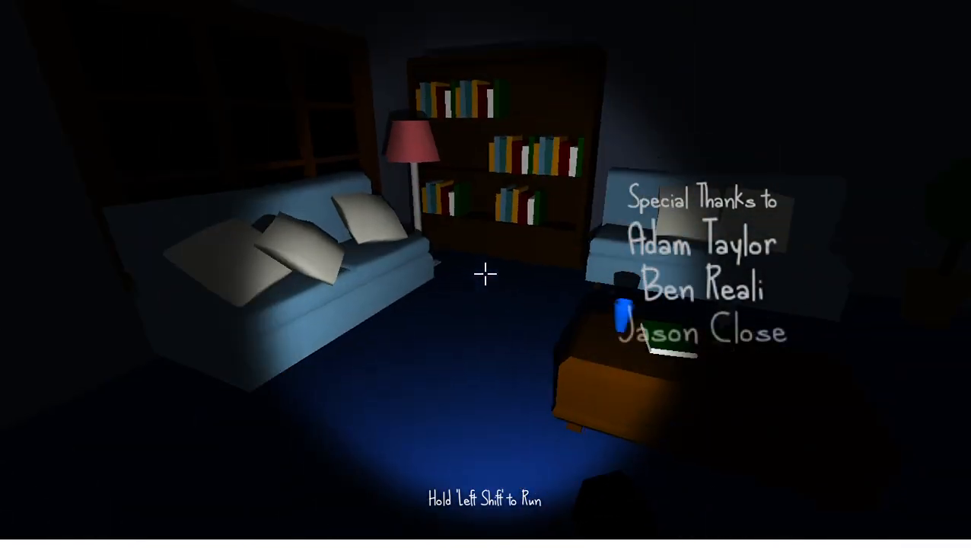
mouse_move(486, 274)
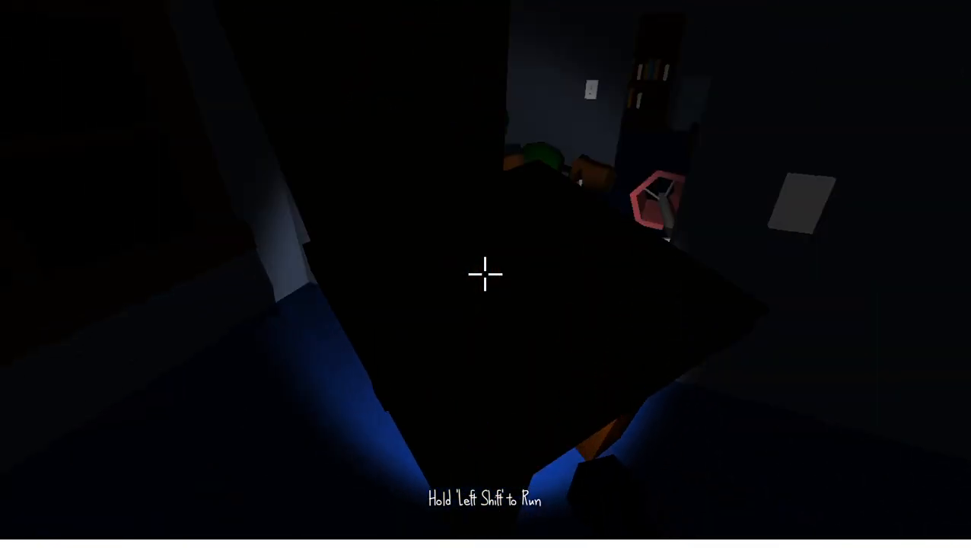
mouse_move(485, 273)
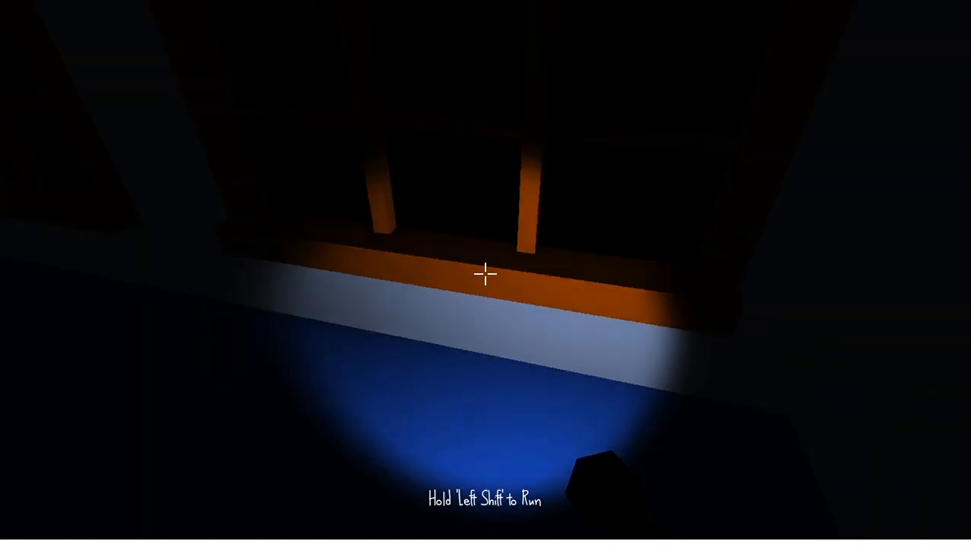
mouse_move(486, 274)
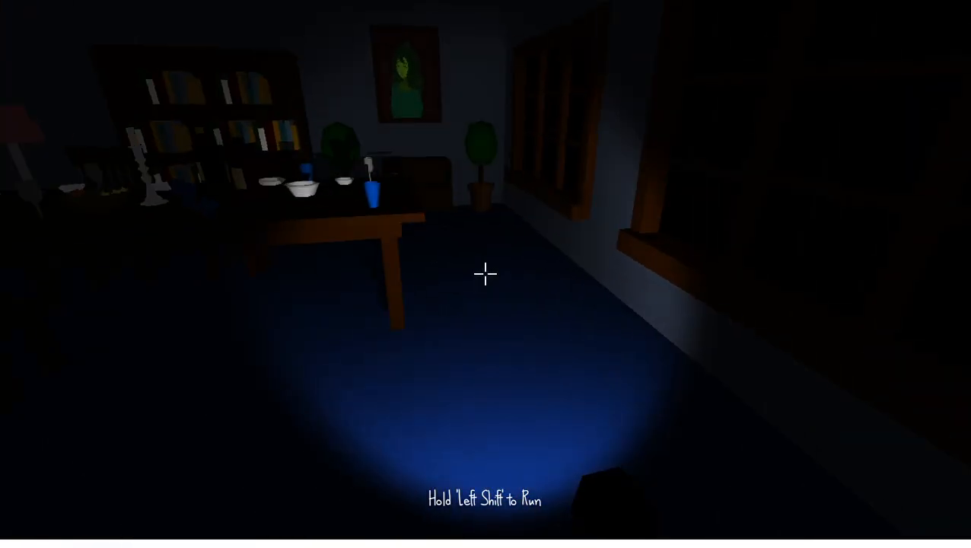
mouse_move(484, 274)
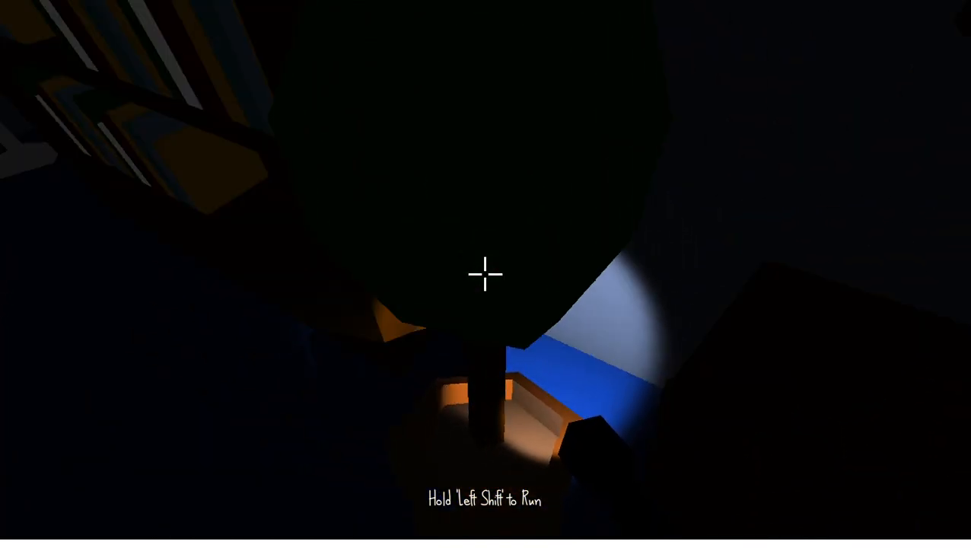
mouse_move(485, 274)
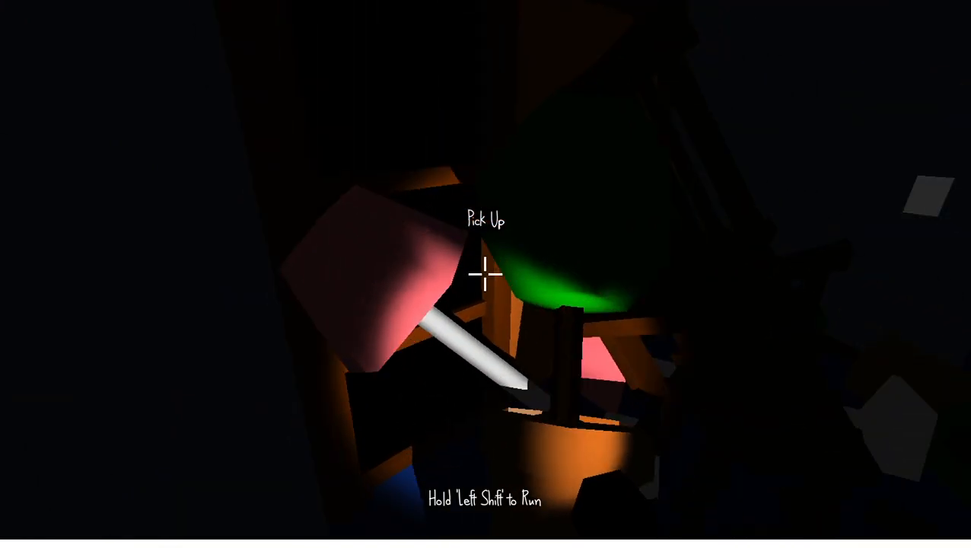
mouse_move(485, 274)
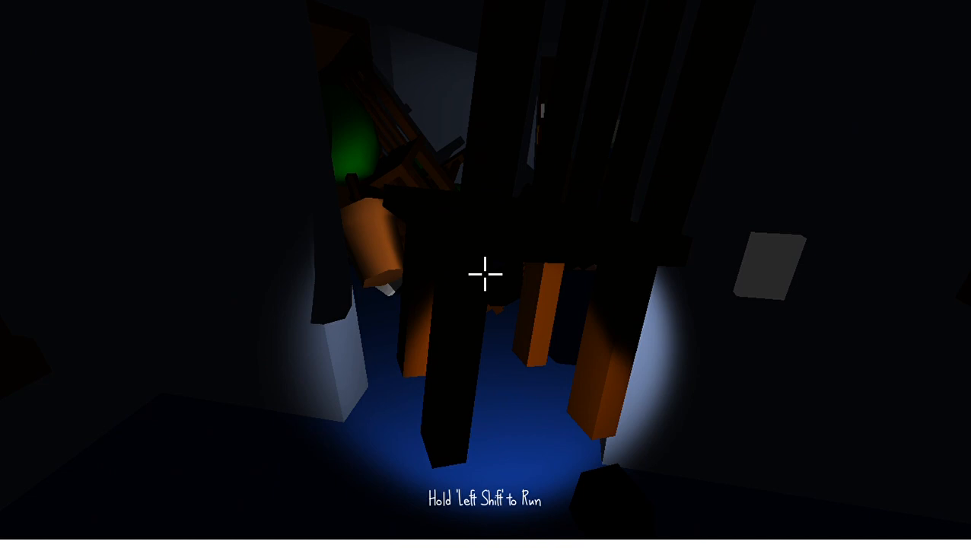
mouse_move(485, 274)
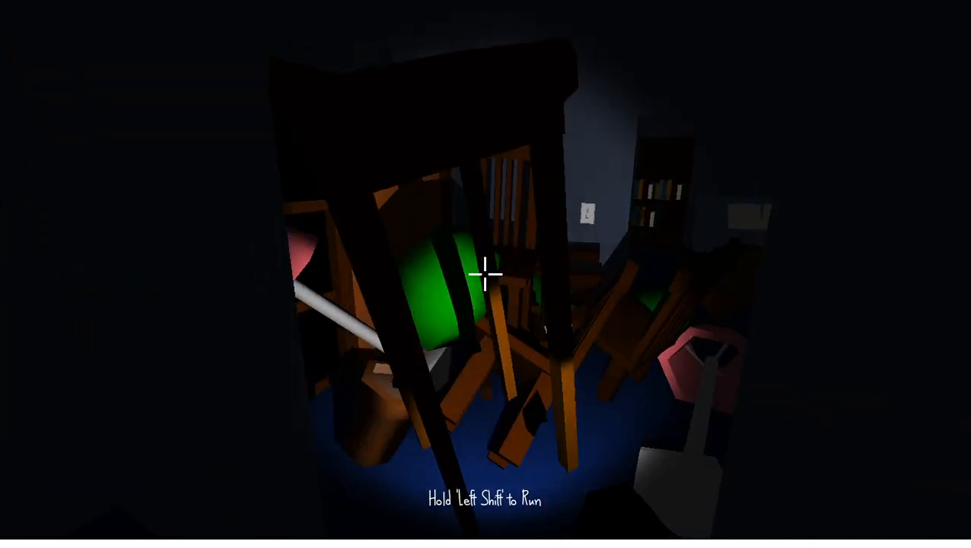
mouse_move(485, 274)
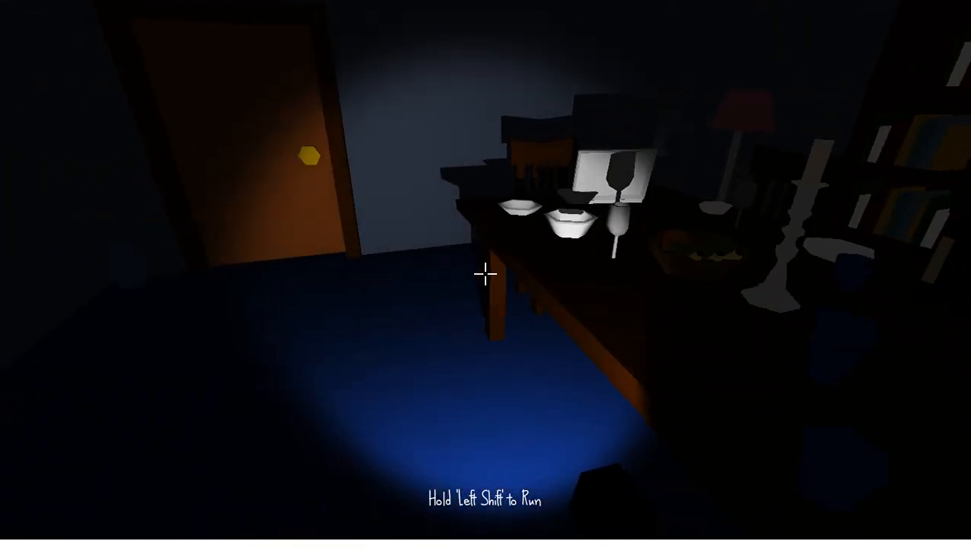
mouse_move(485, 273)
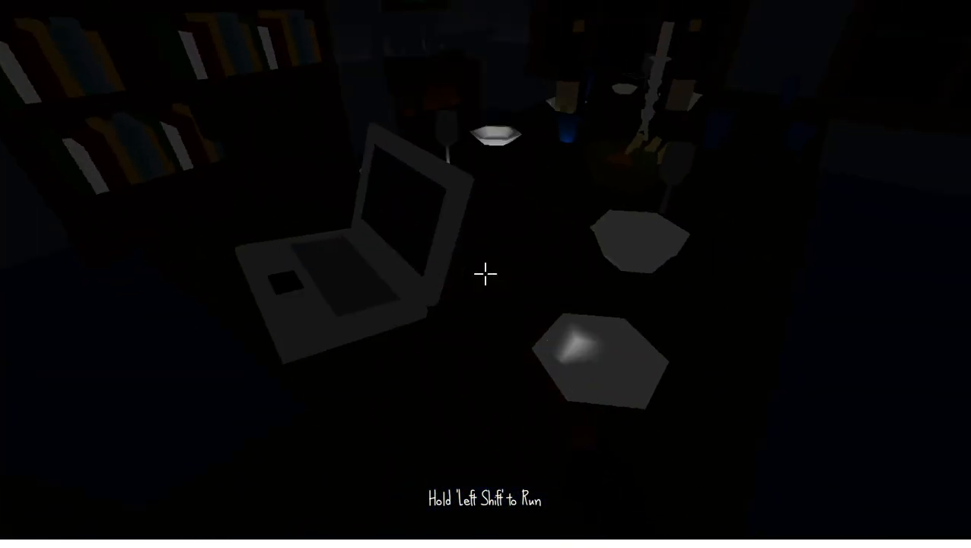
mouse_move(485, 274)
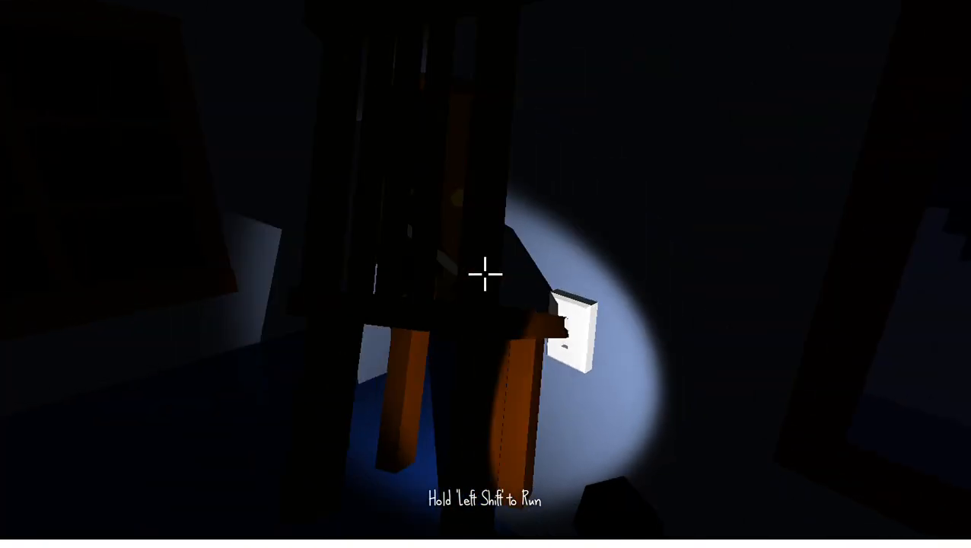
mouse_move(485, 271)
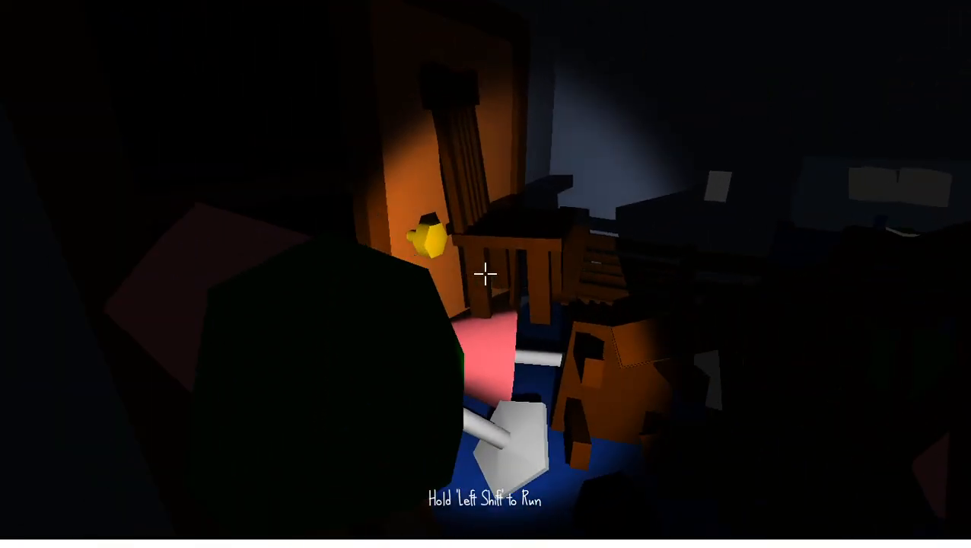
mouse_move(486, 274)
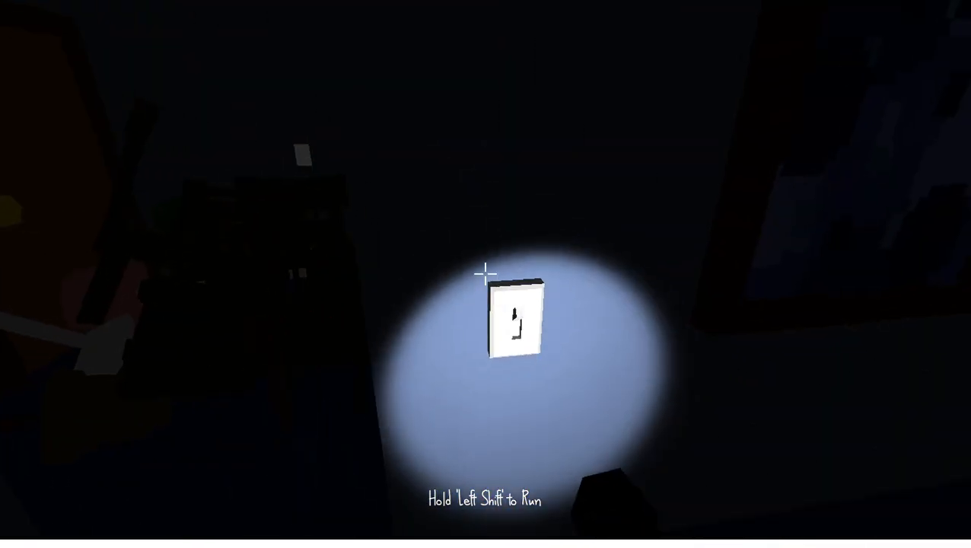
Switch on the dining room light.
left_click(513, 319)
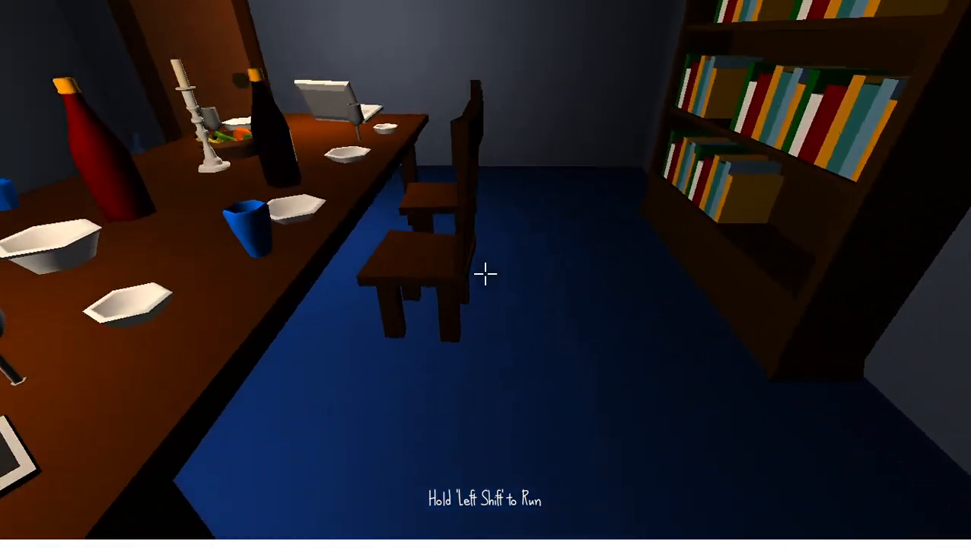
mouse_move(485, 274)
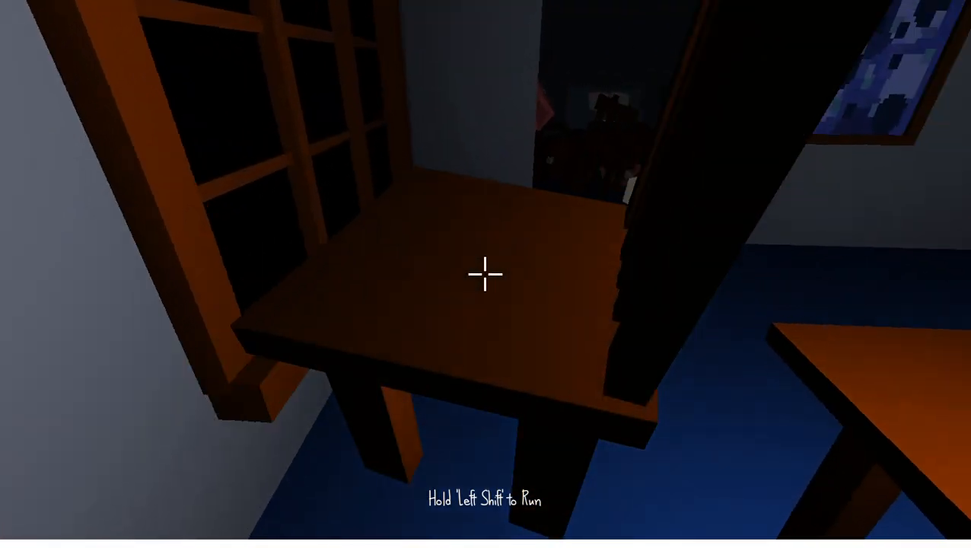
mouse_move(485, 274)
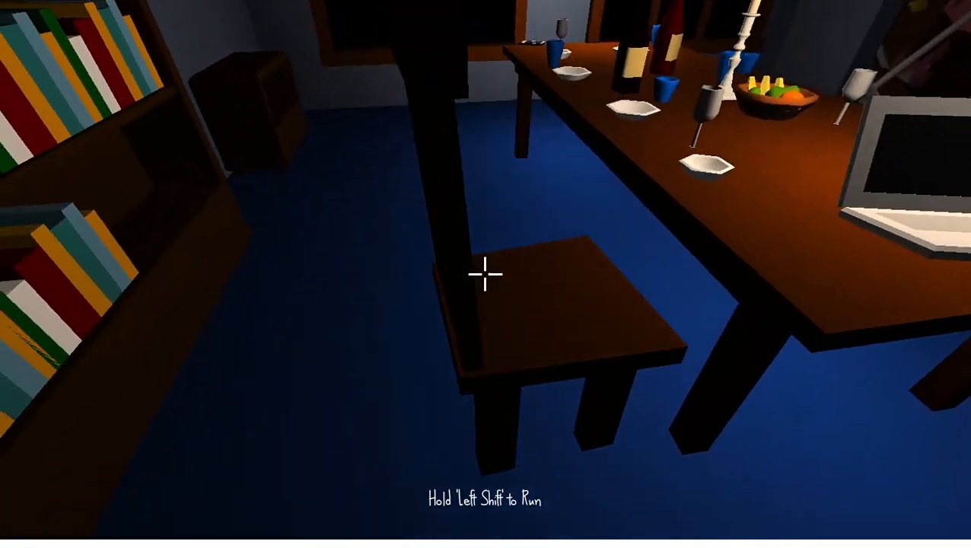
mouse_move(487, 274)
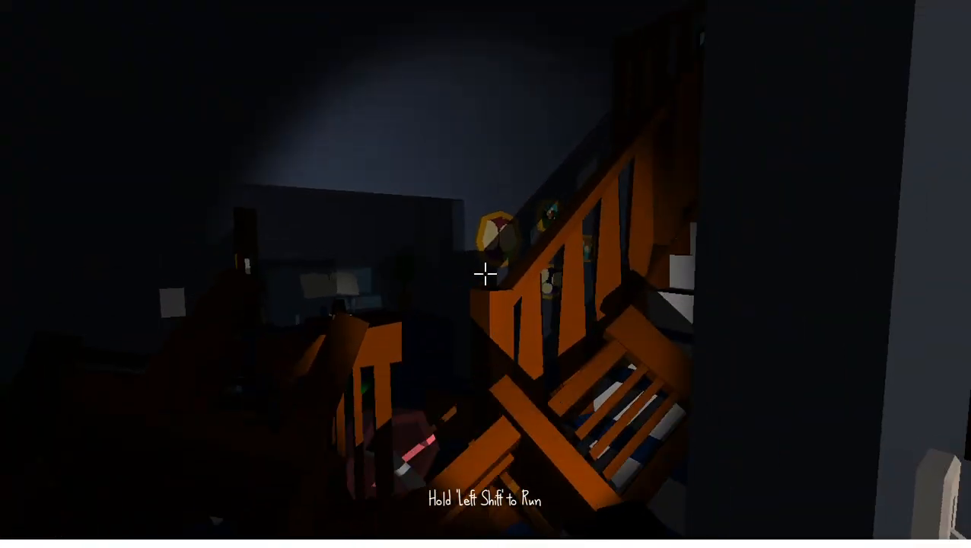
mouse_move(485, 274)
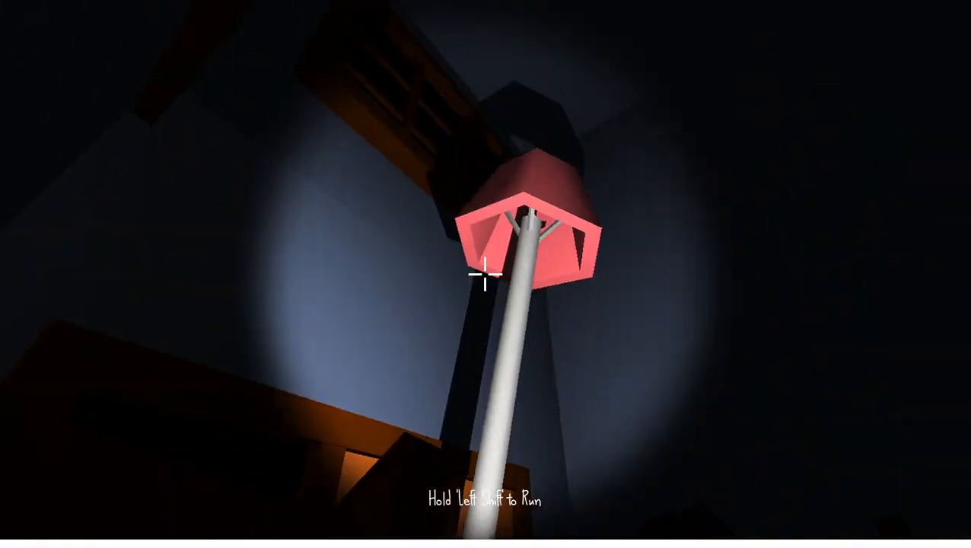
mouse_move(485, 273)
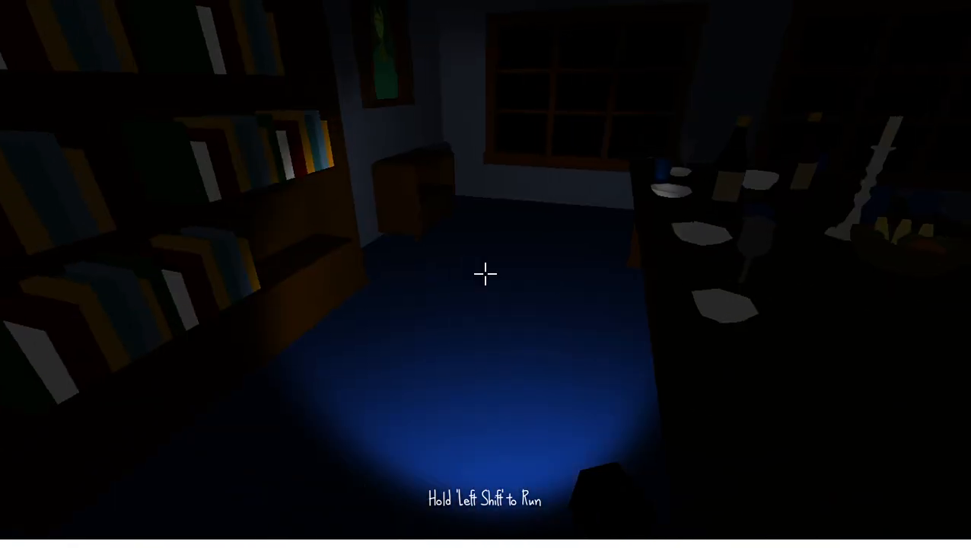
mouse_move(486, 273)
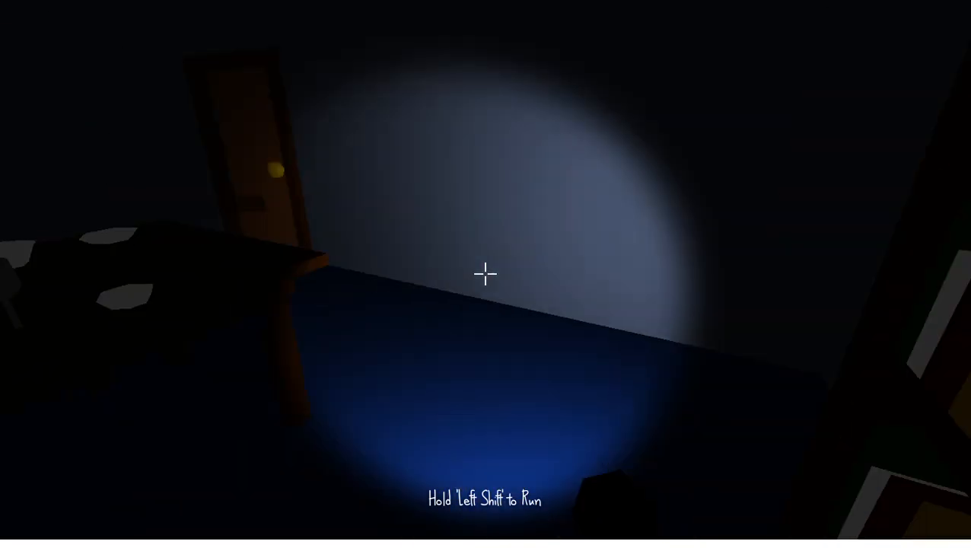
mouse_move(485, 274)
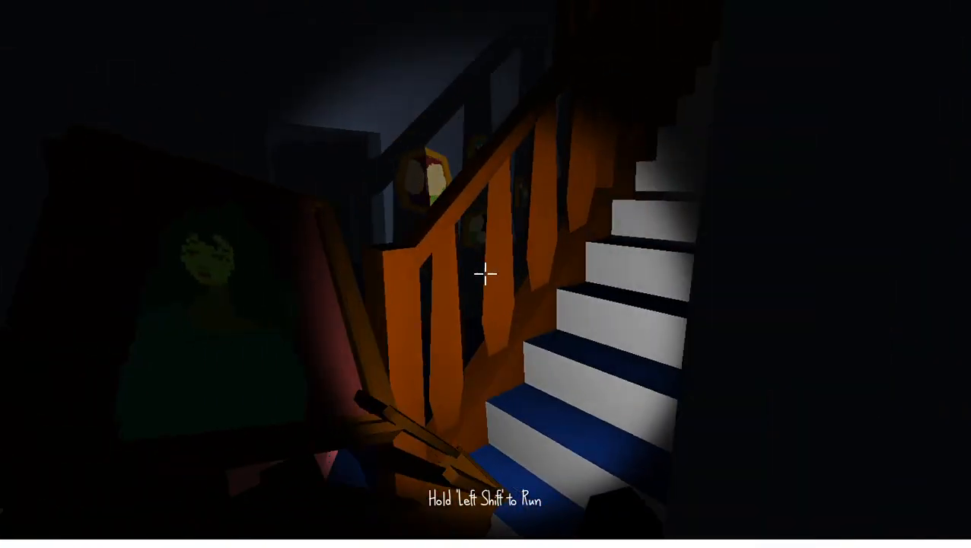
mouse_move(485, 274)
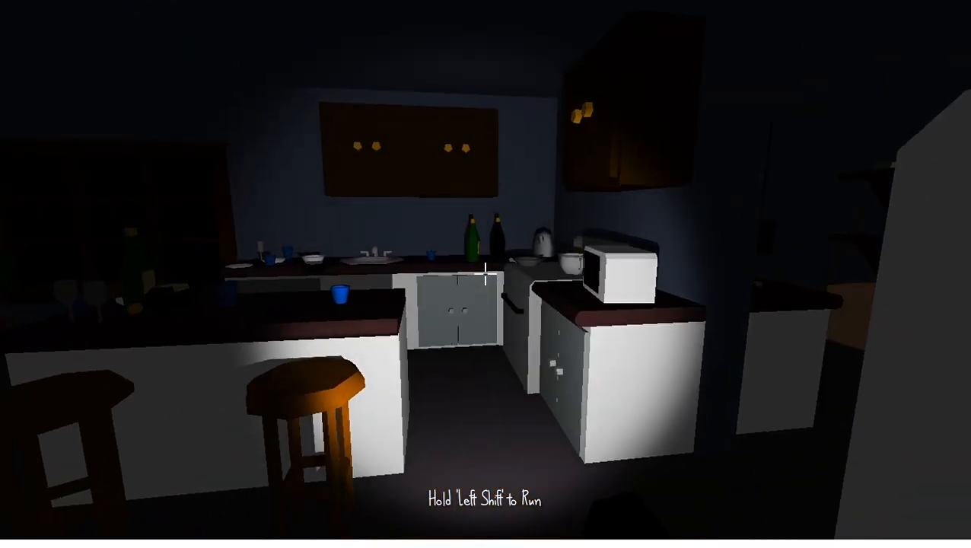
mouse_move(485, 274)
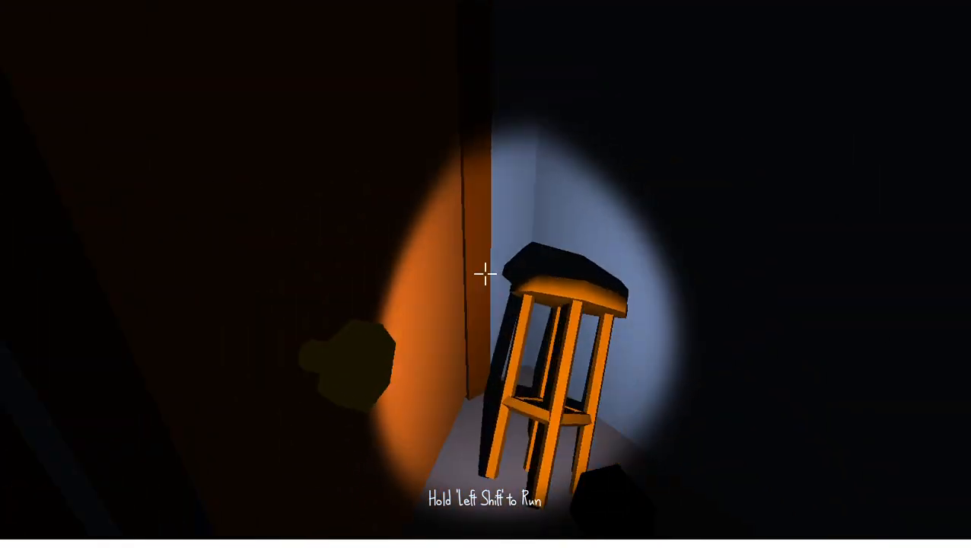
mouse_move(485, 275)
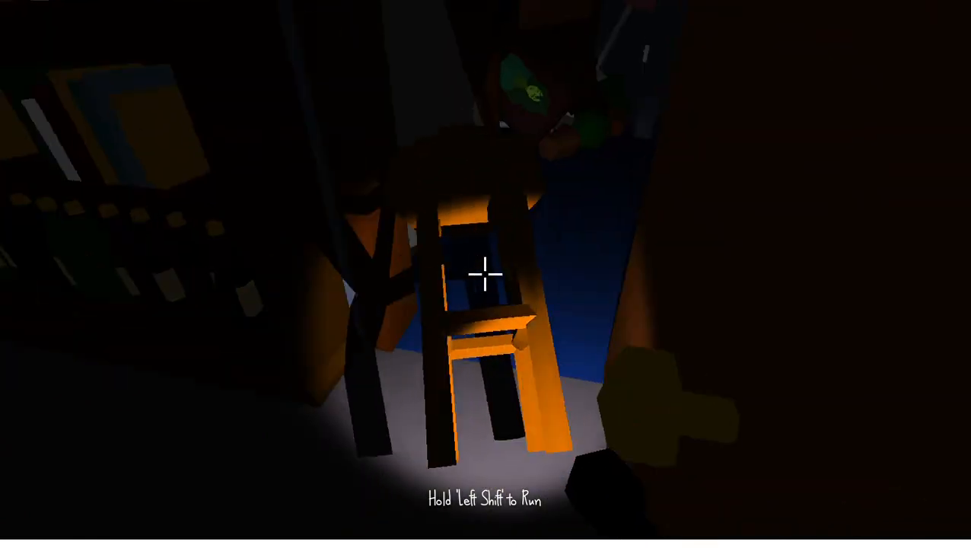
mouse_move(486, 274)
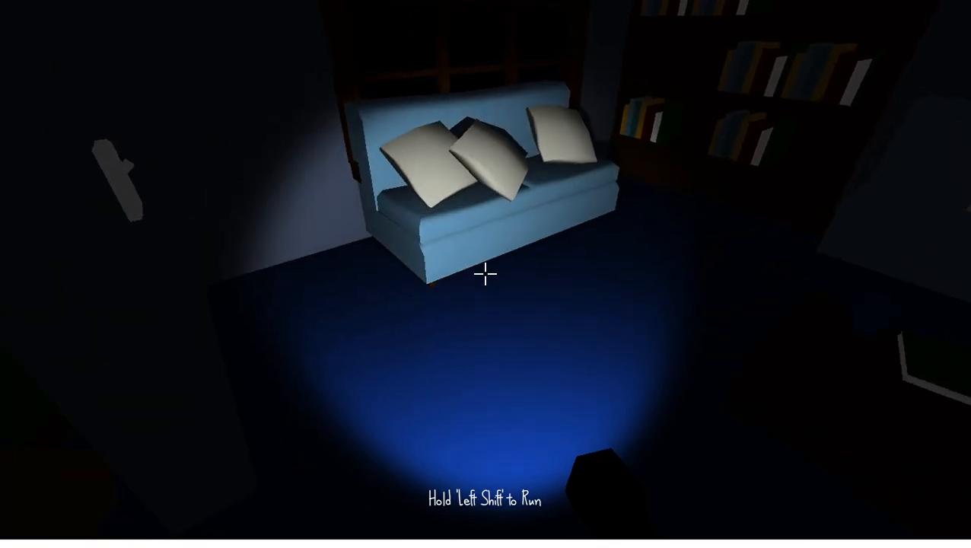
mouse_move(485, 274)
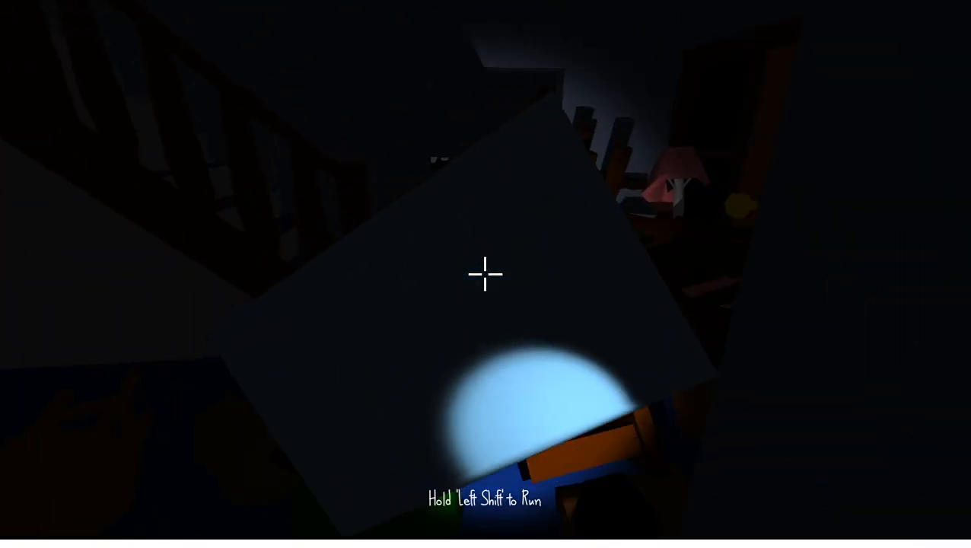
mouse_move(486, 274)
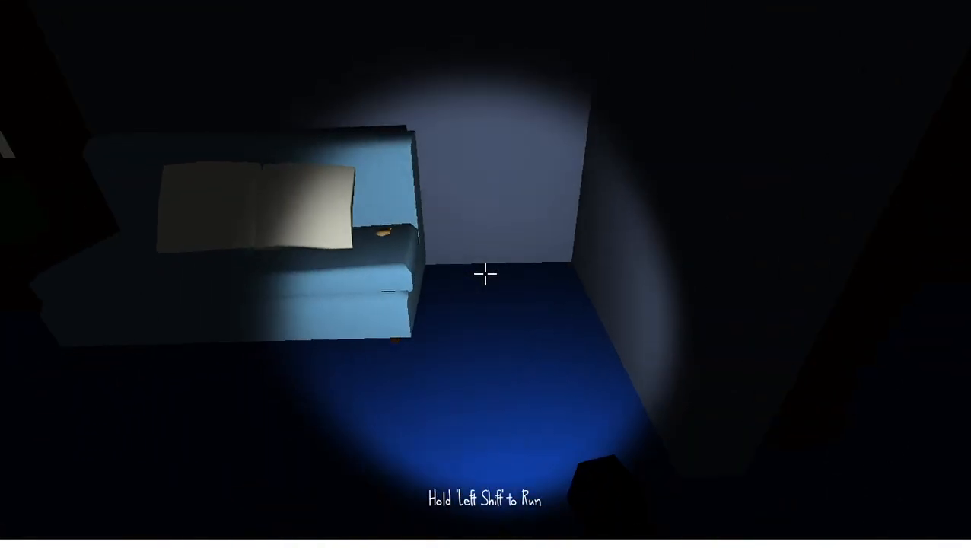
mouse_move(485, 273)
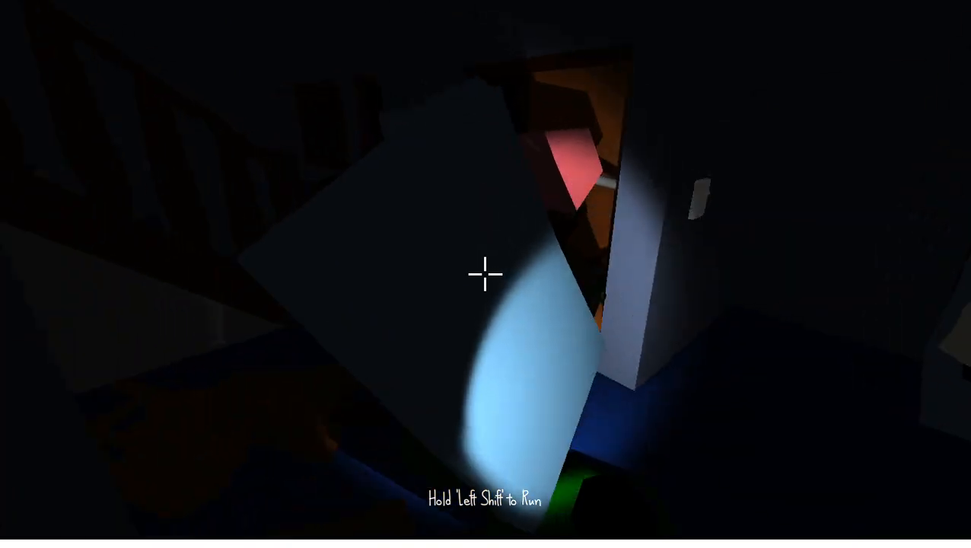
mouse_move(485, 274)
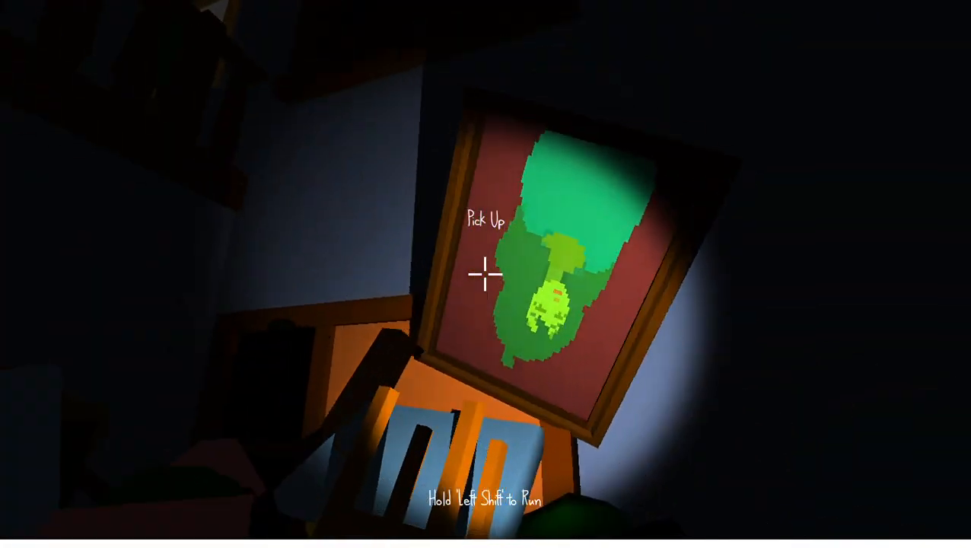
mouse_move(486, 274)
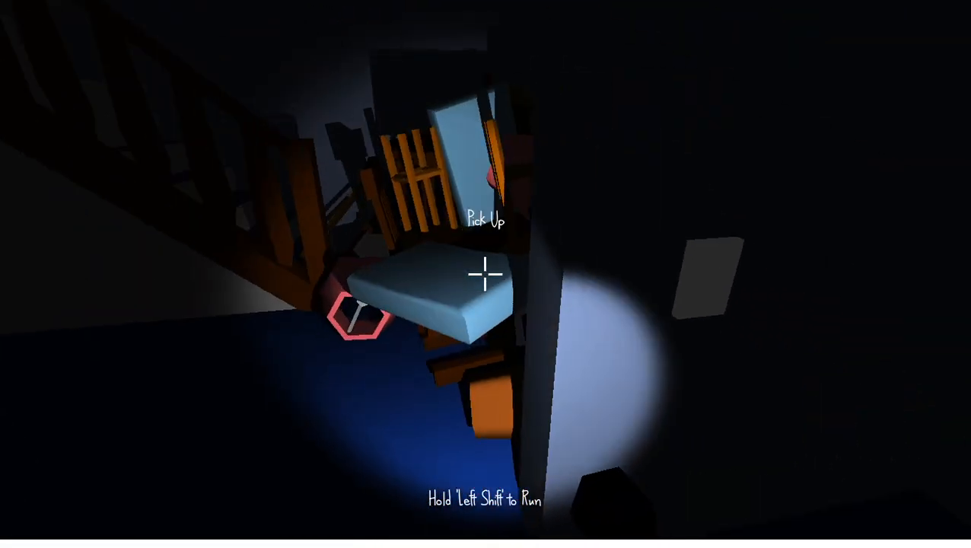
mouse_move(485, 274)
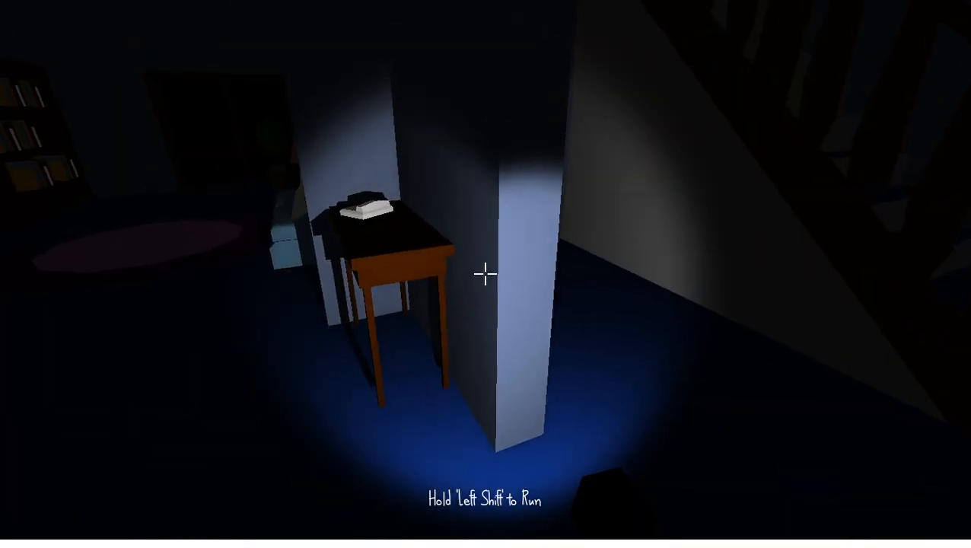
mouse_move(485, 274)
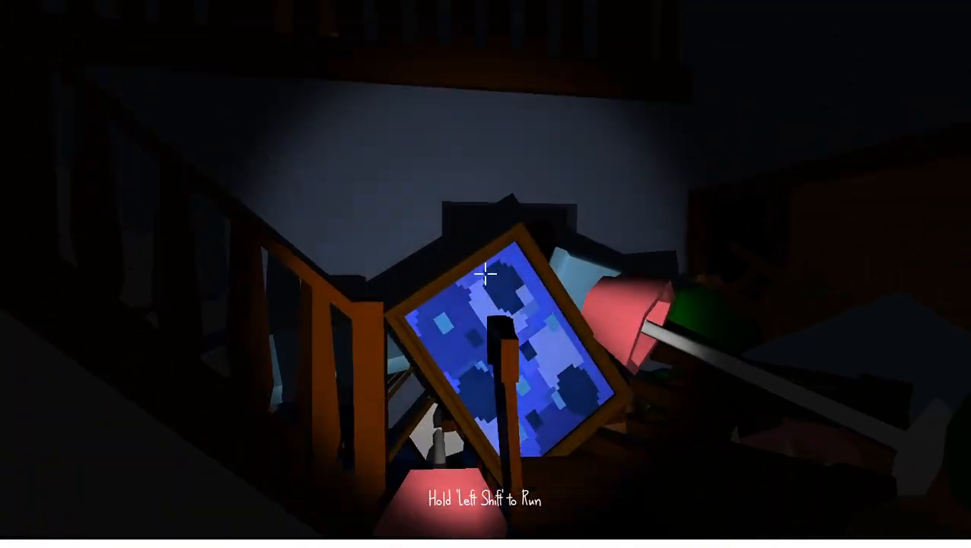
mouse_move(485, 274)
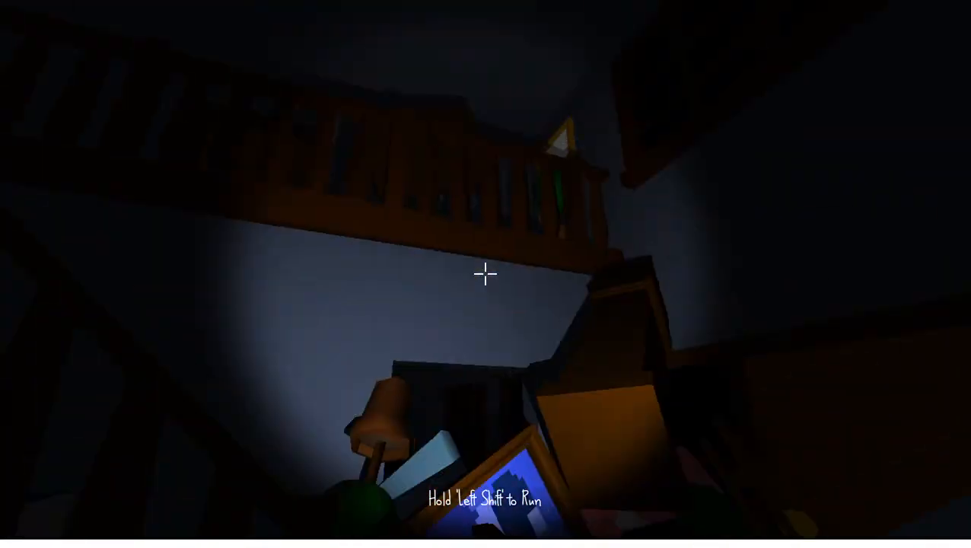
mouse_move(486, 274)
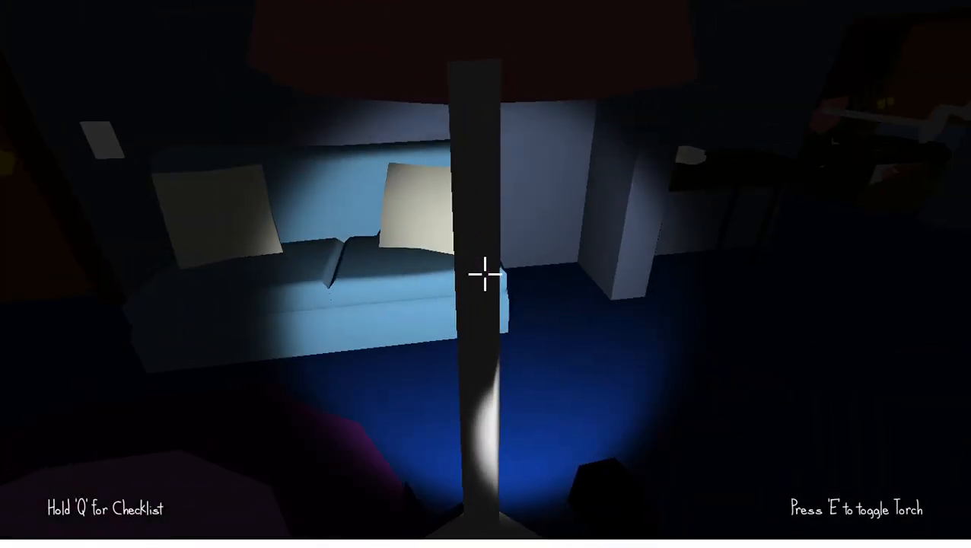
mouse_move(485, 274)
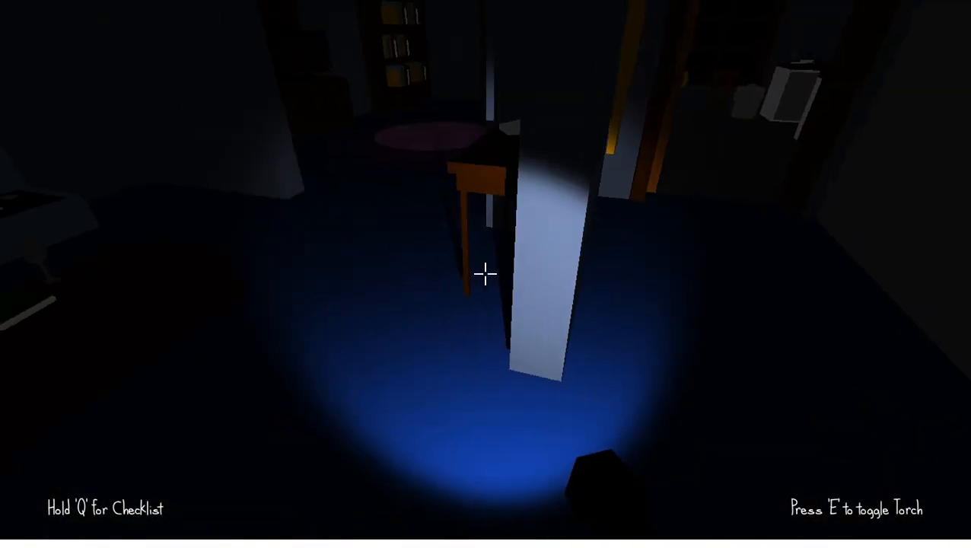
Switch off the thief's torch with E.
key("e")
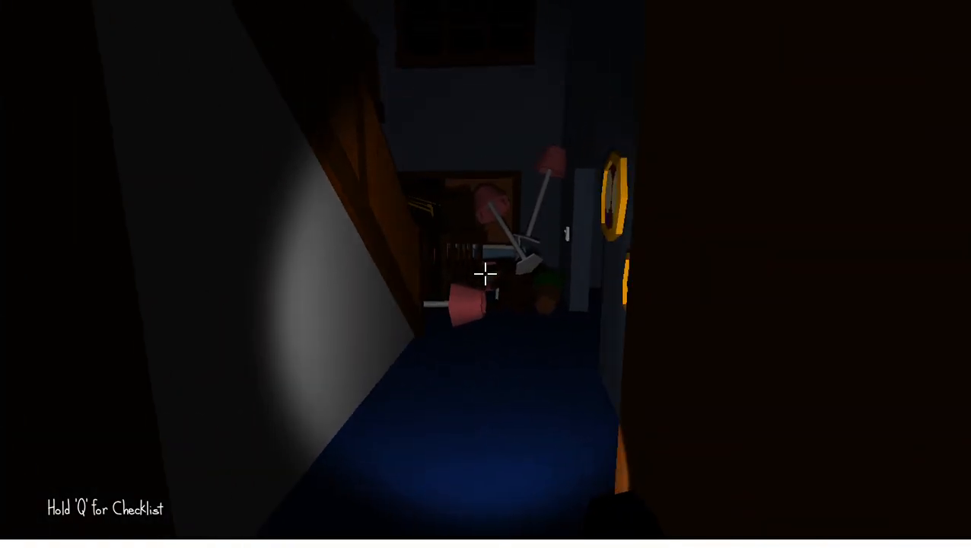
mouse_move(486, 274)
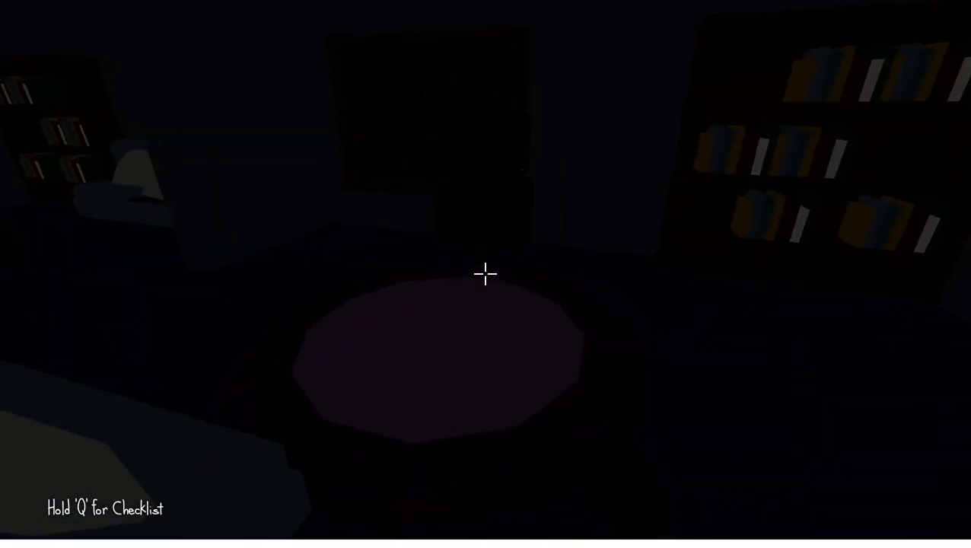
mouse_move(484, 274)
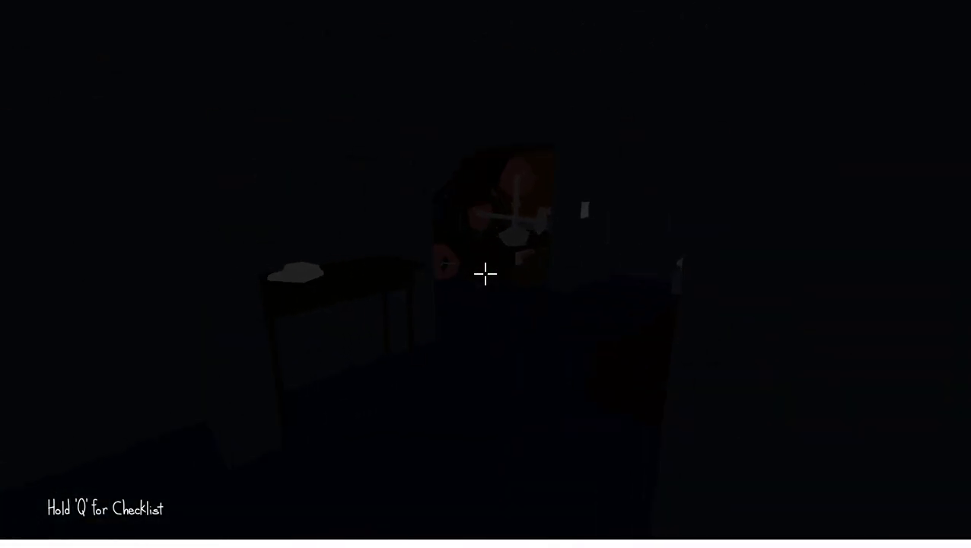
mouse_move(484, 274)
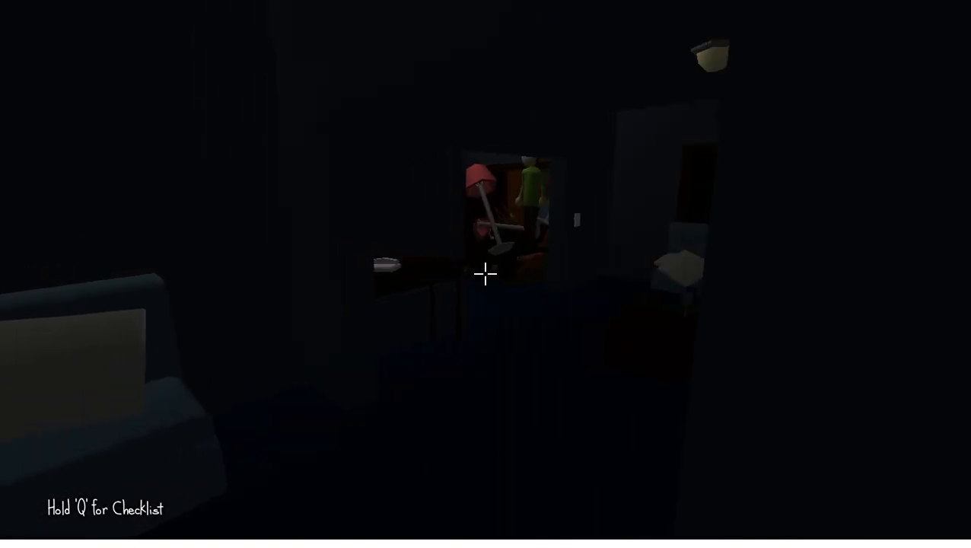
mouse_move(485, 274)
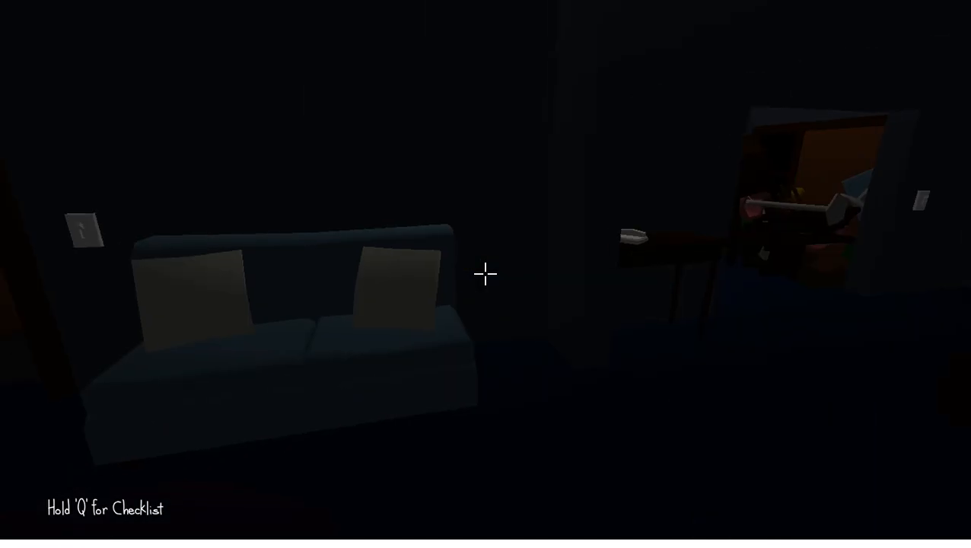
mouse_move(485, 273)
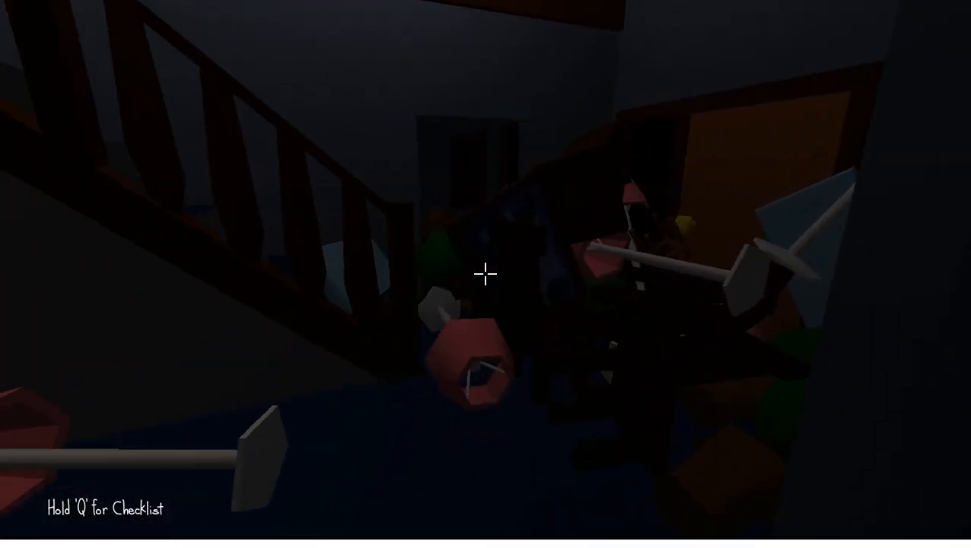
mouse_move(486, 274)
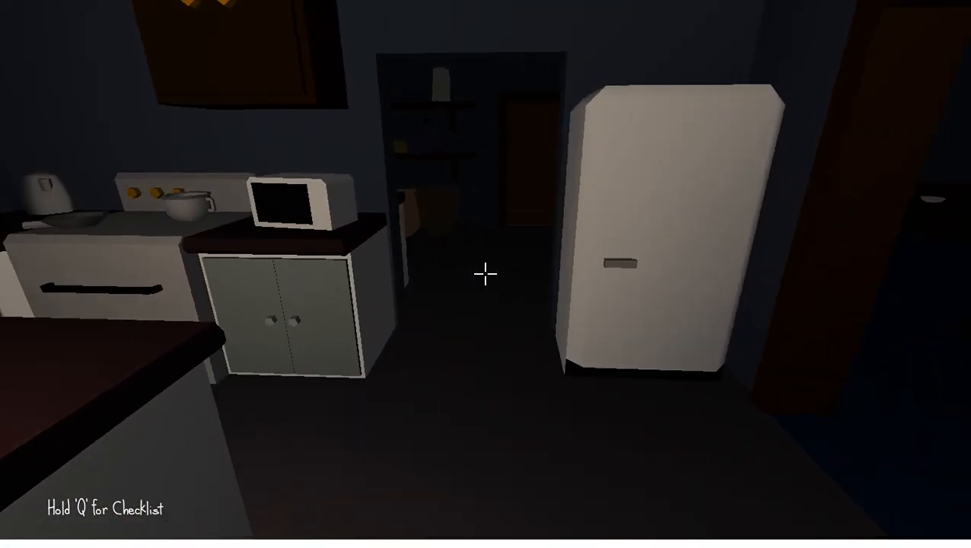
mouse_move(485, 274)
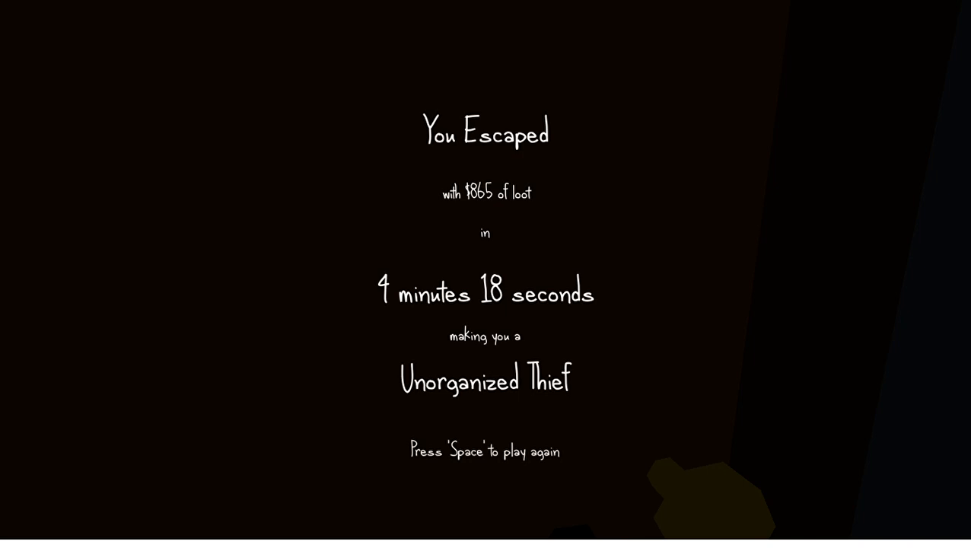
mouse_move(466, 150)
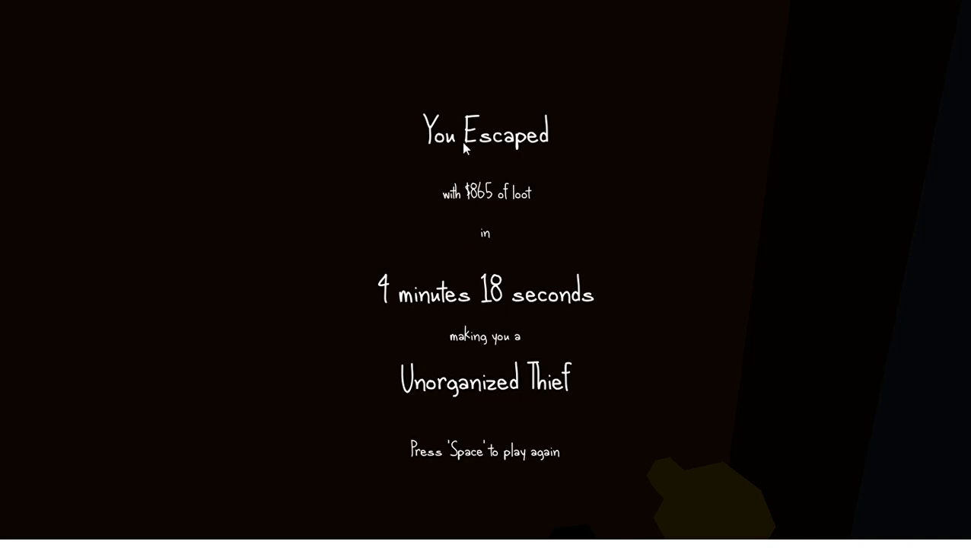
mouse_move(290, 84)
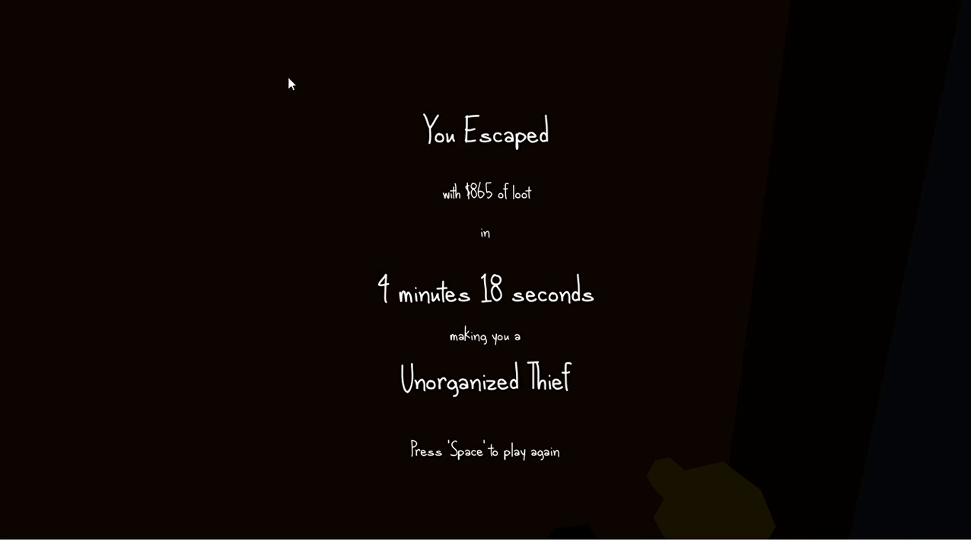